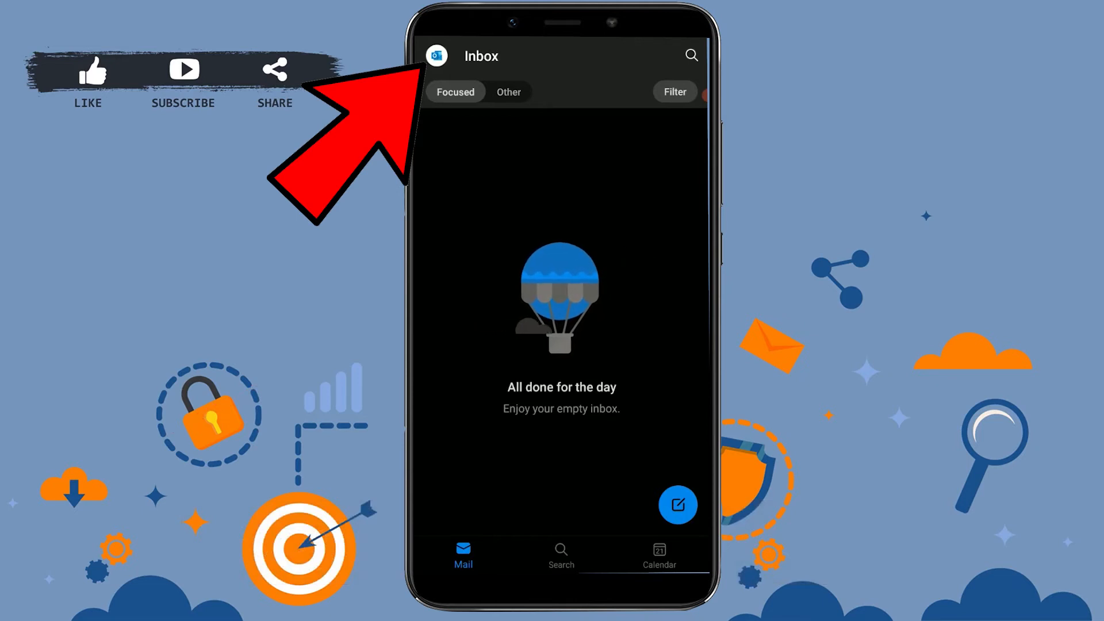
# Switch from the empty Inbox to the Deleted folder and begin choosing the forwarded attachment email
pyautogui.click(437, 56)
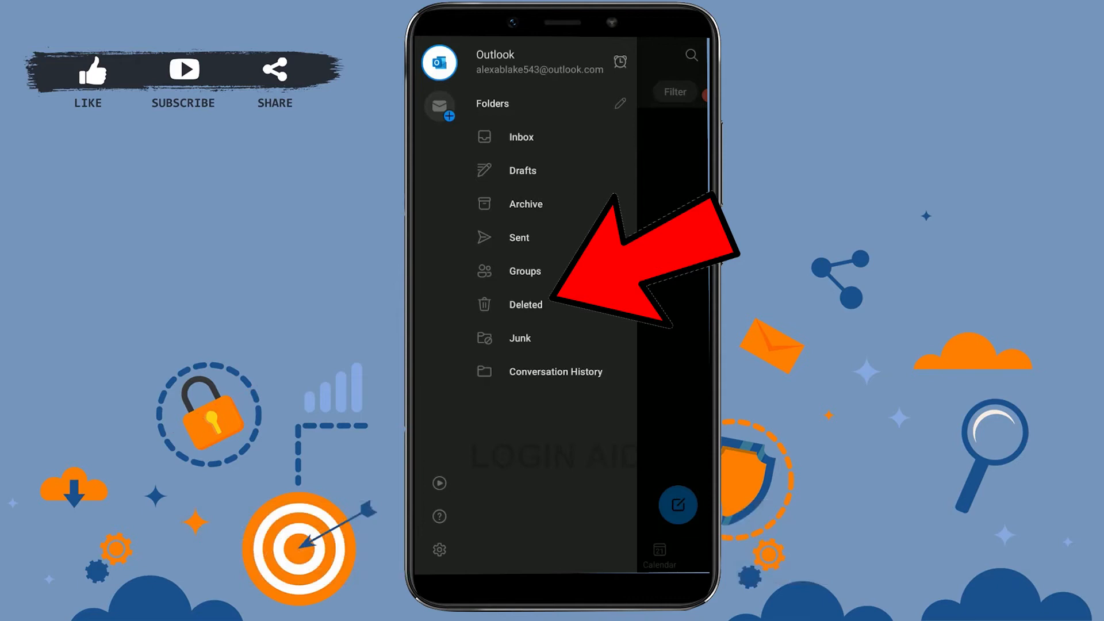
pyautogui.click(525, 304)
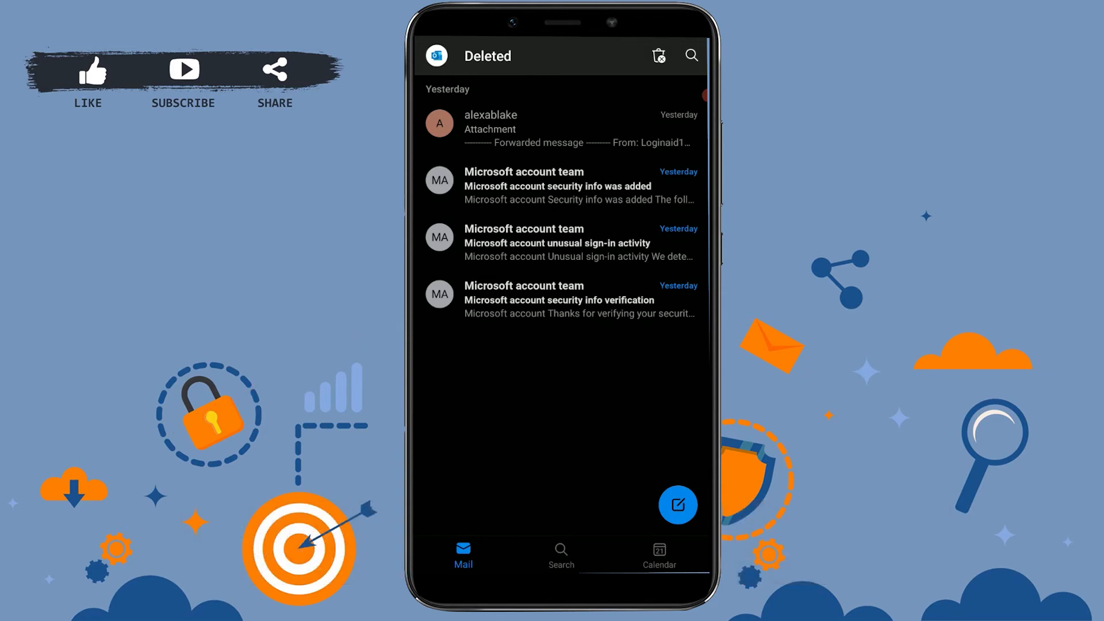
pyautogui.click(560, 129)
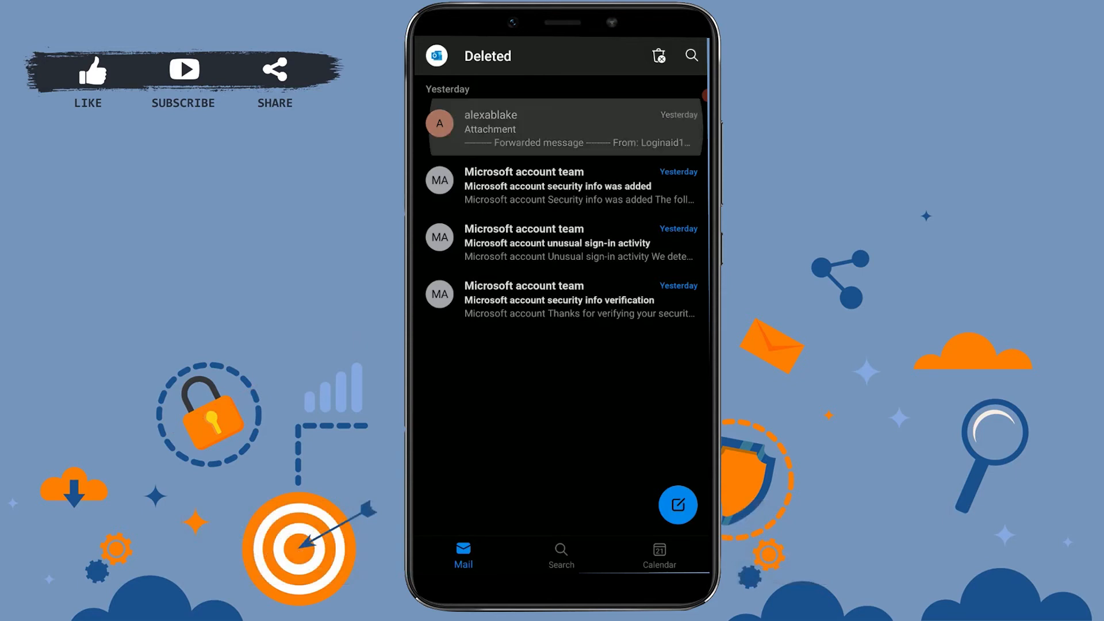
# Select the deleted emails one by one, then use Select all to mark all four
pyautogui.click(439, 123)
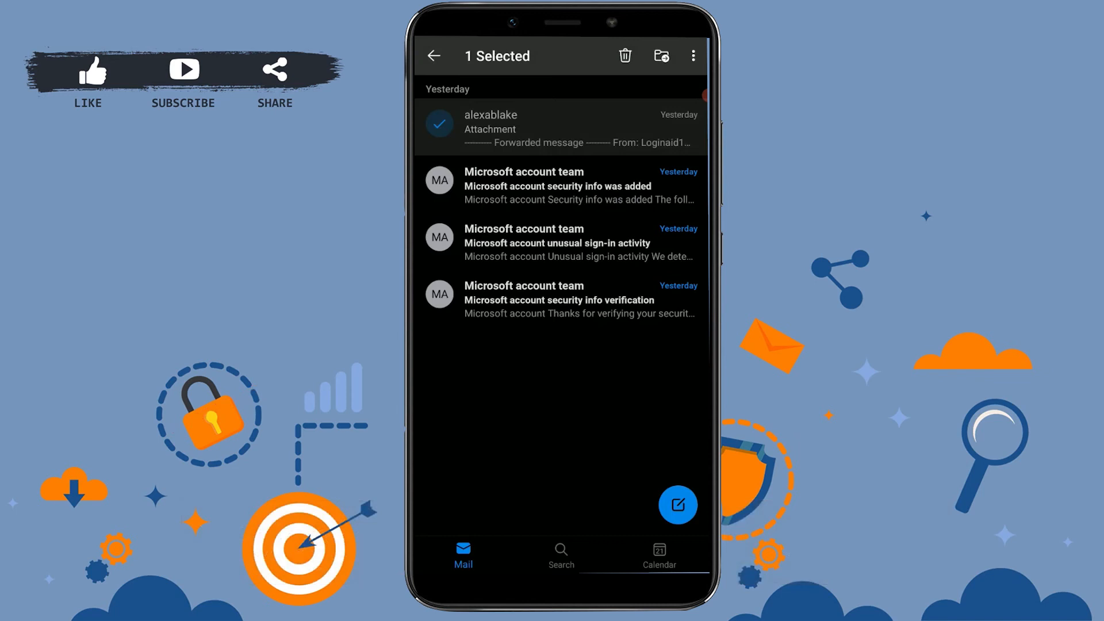
pyautogui.click(439, 237)
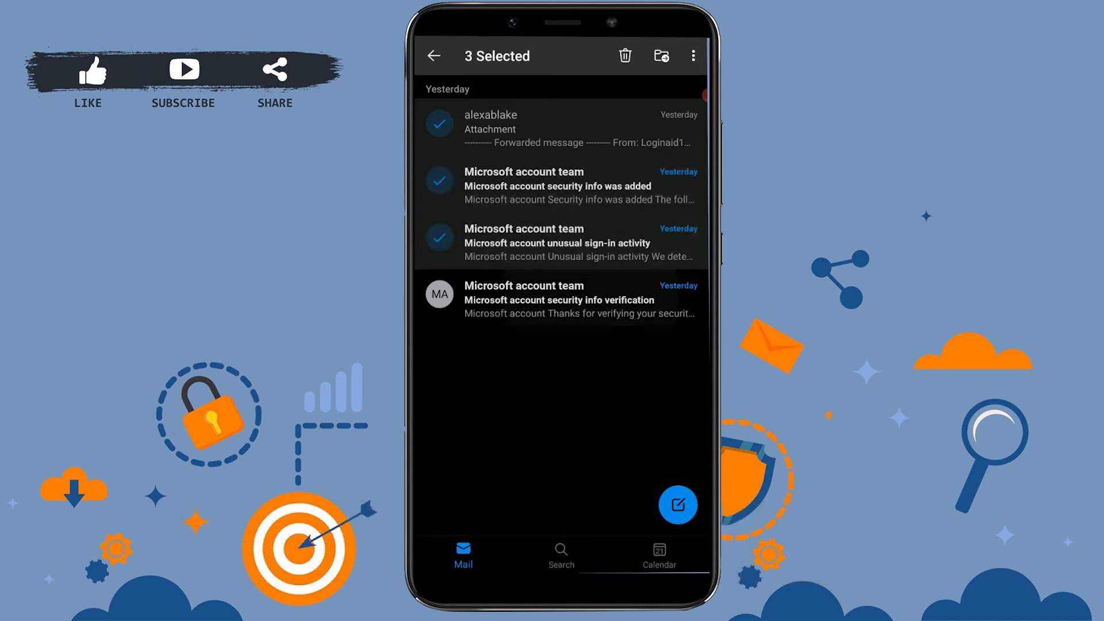
pyautogui.click(439, 294)
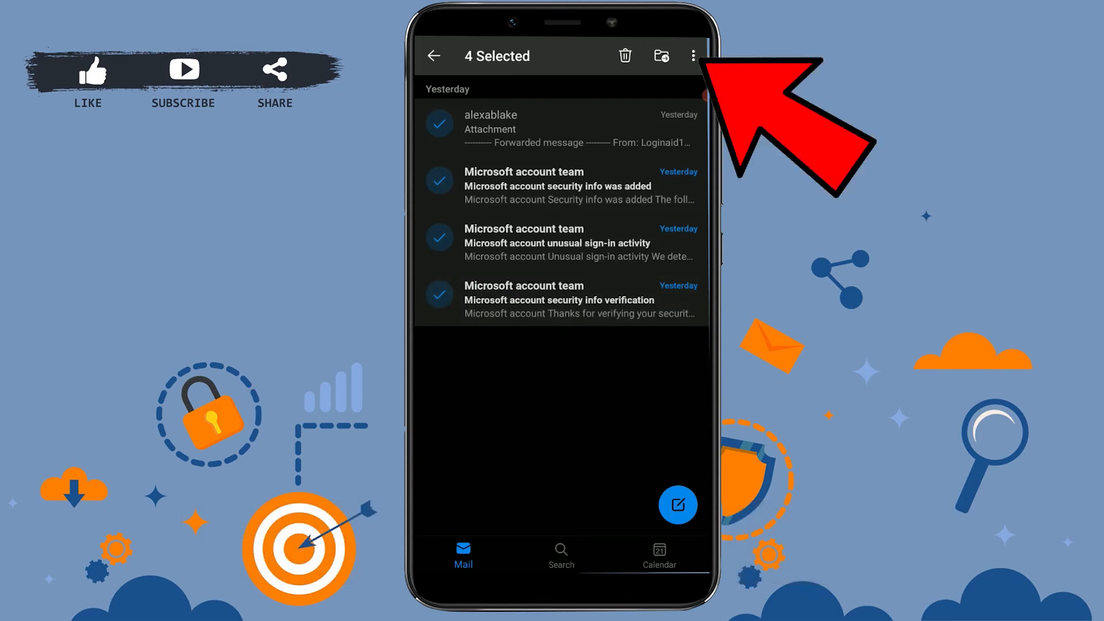
pyautogui.click(689, 55)
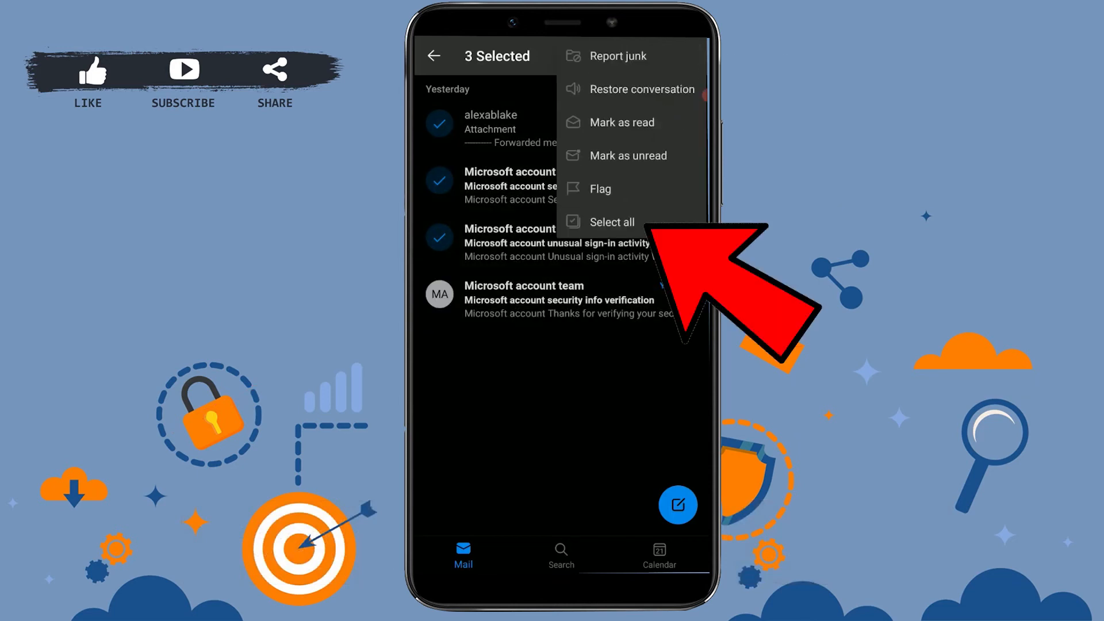
pyautogui.click(612, 222)
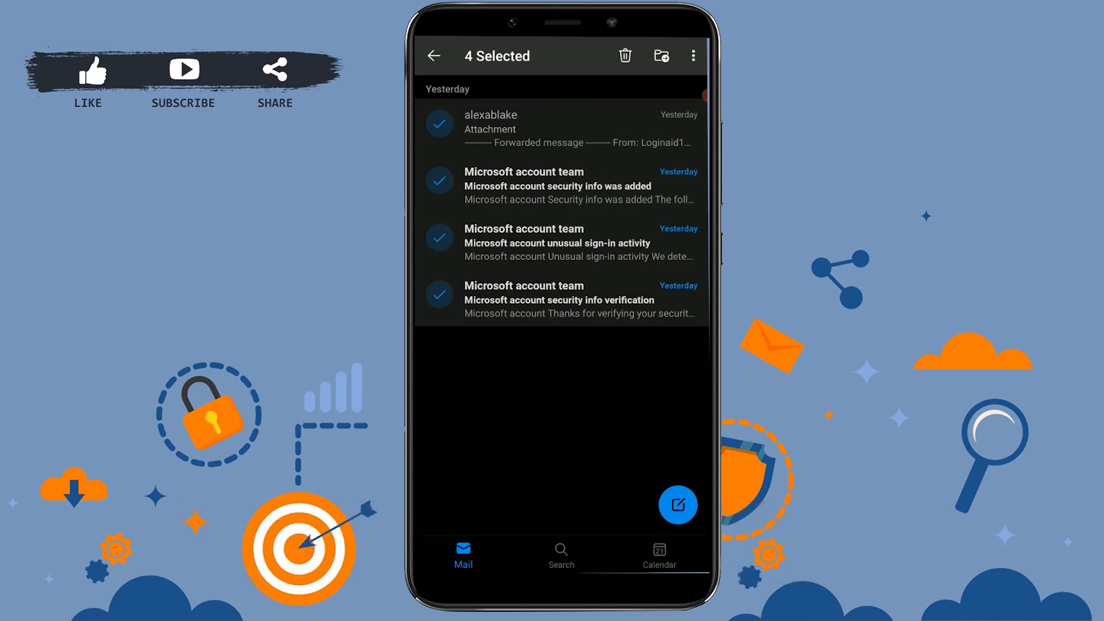
# Restore the four selected emails from Deleted and return to the Inbox to see them back
pyautogui.click(692, 55)
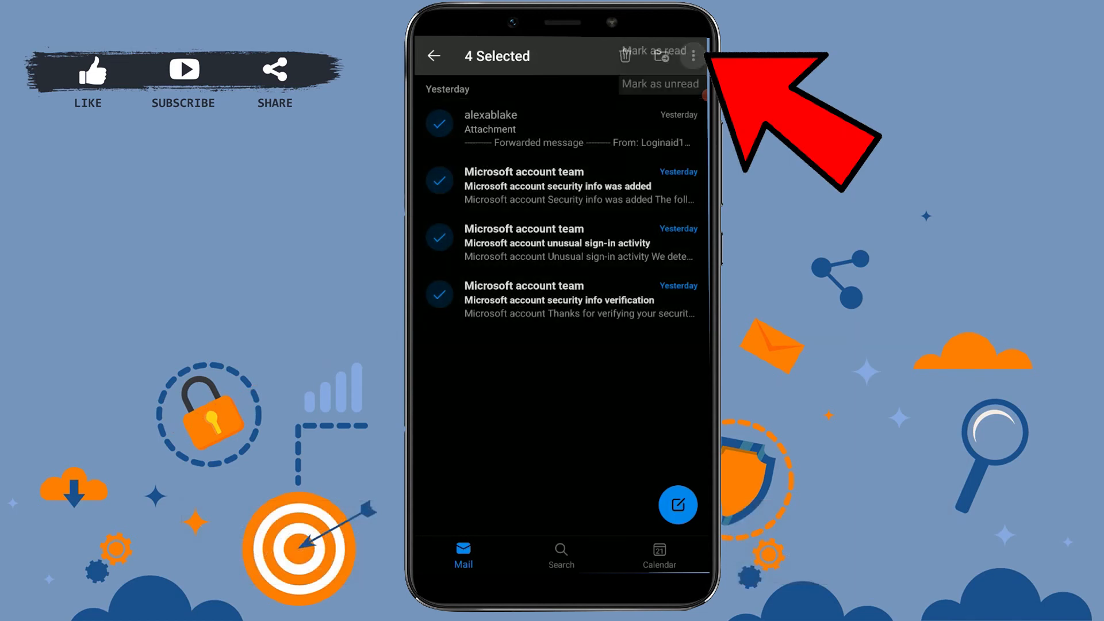
pyautogui.click(692, 56)
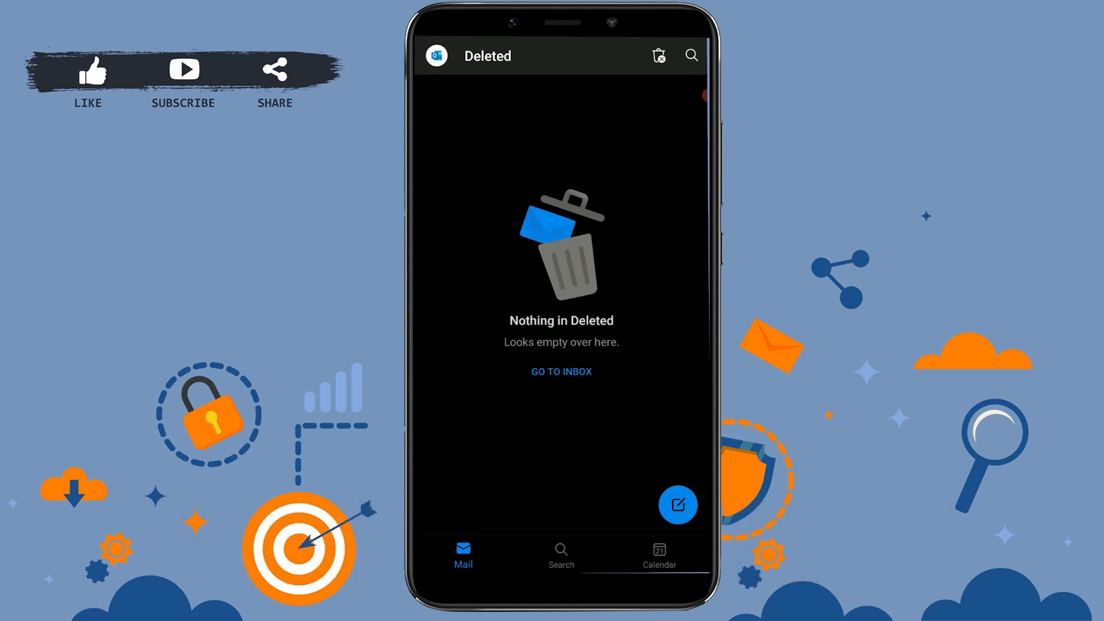
pyautogui.click(436, 56)
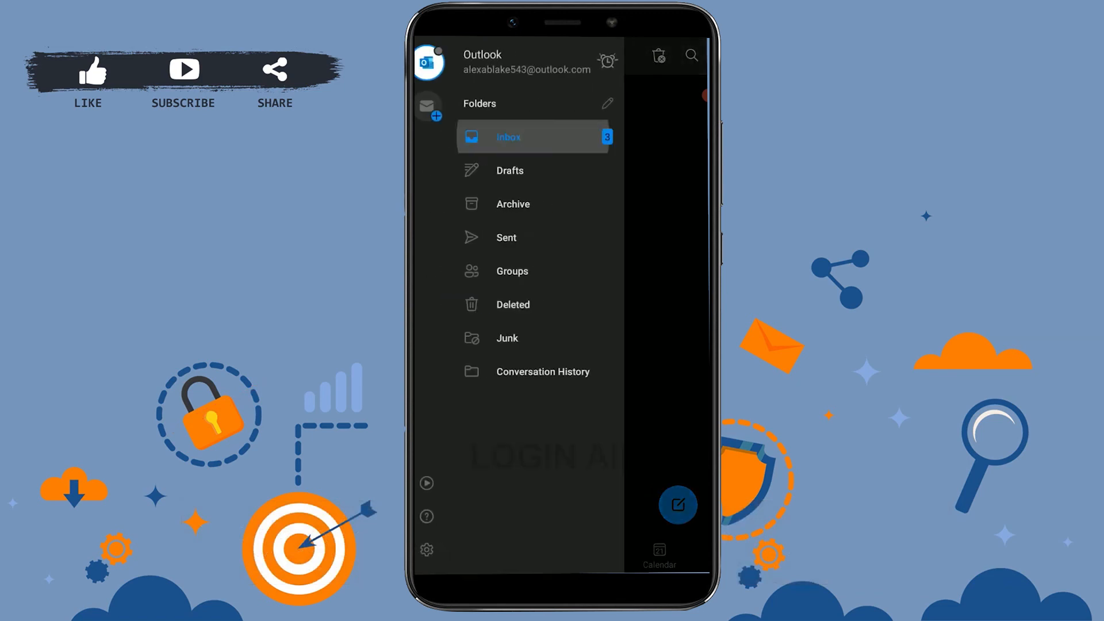
pyautogui.click(532, 137)
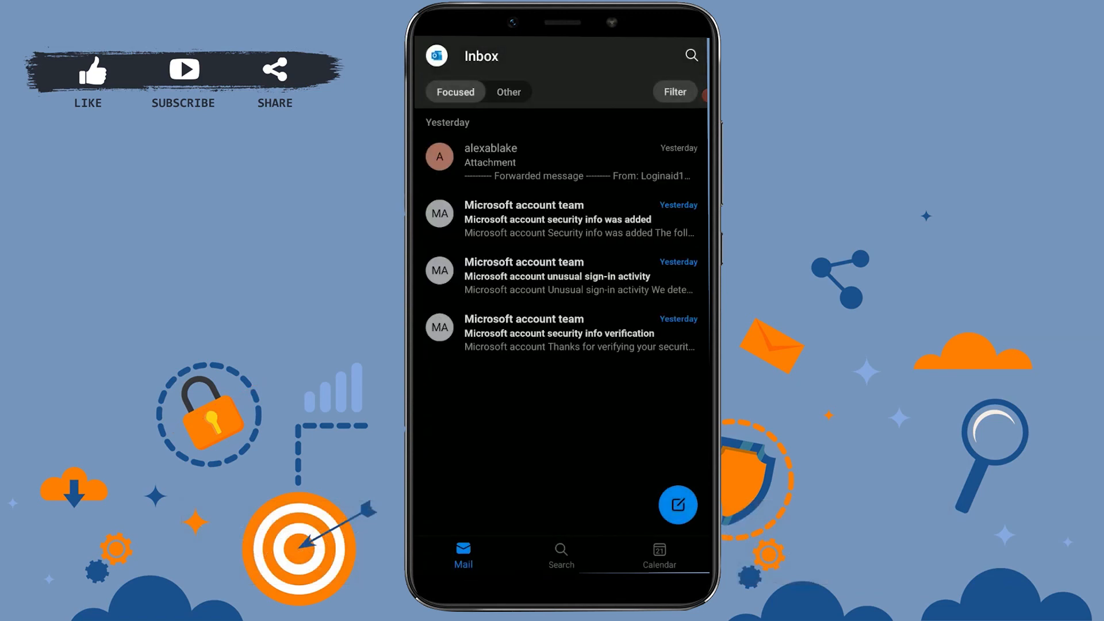